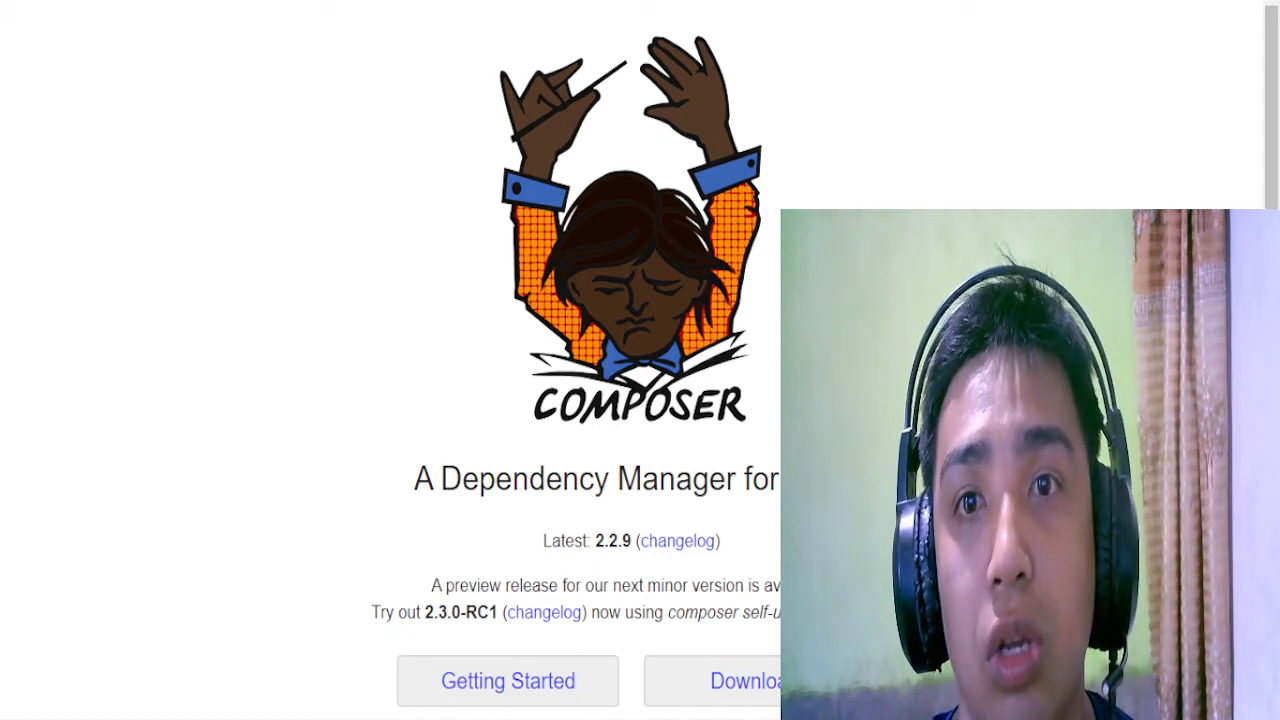
Step: Scroll the getcomposer.org homepage and go to the Download Composer page for Composer-Setup.exe
scroll("down", 3)
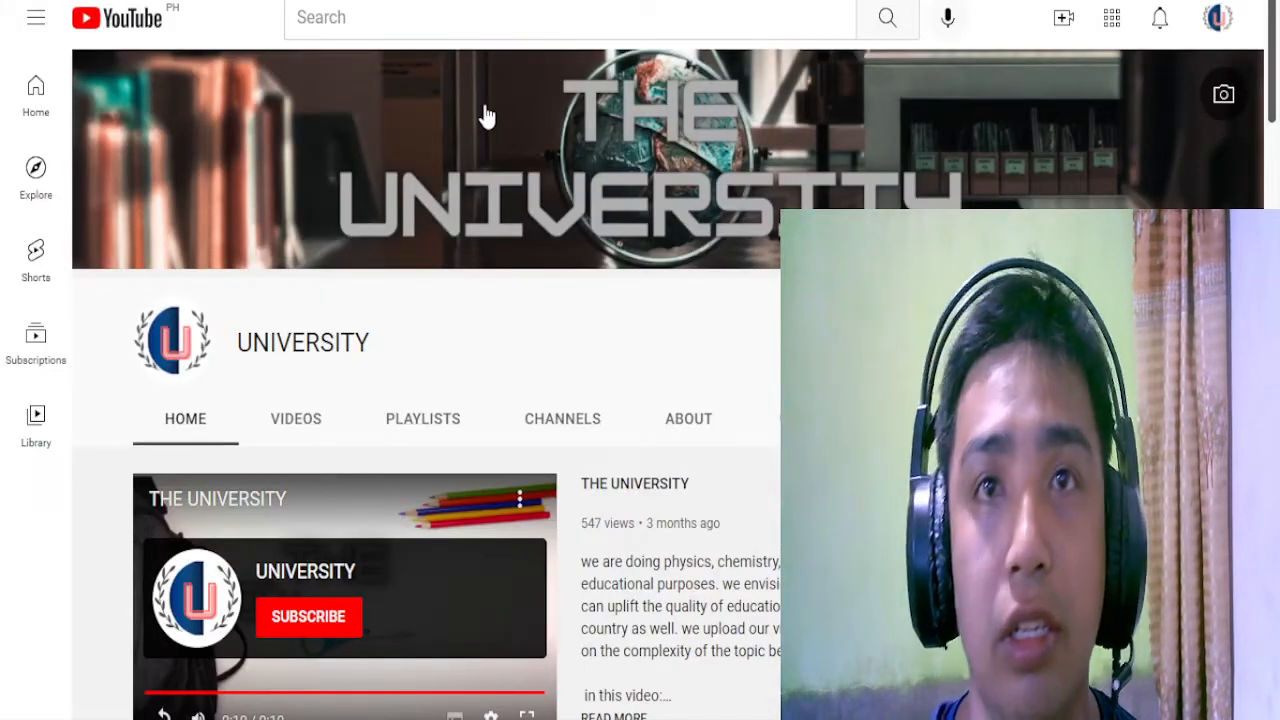
scroll("down", 3)
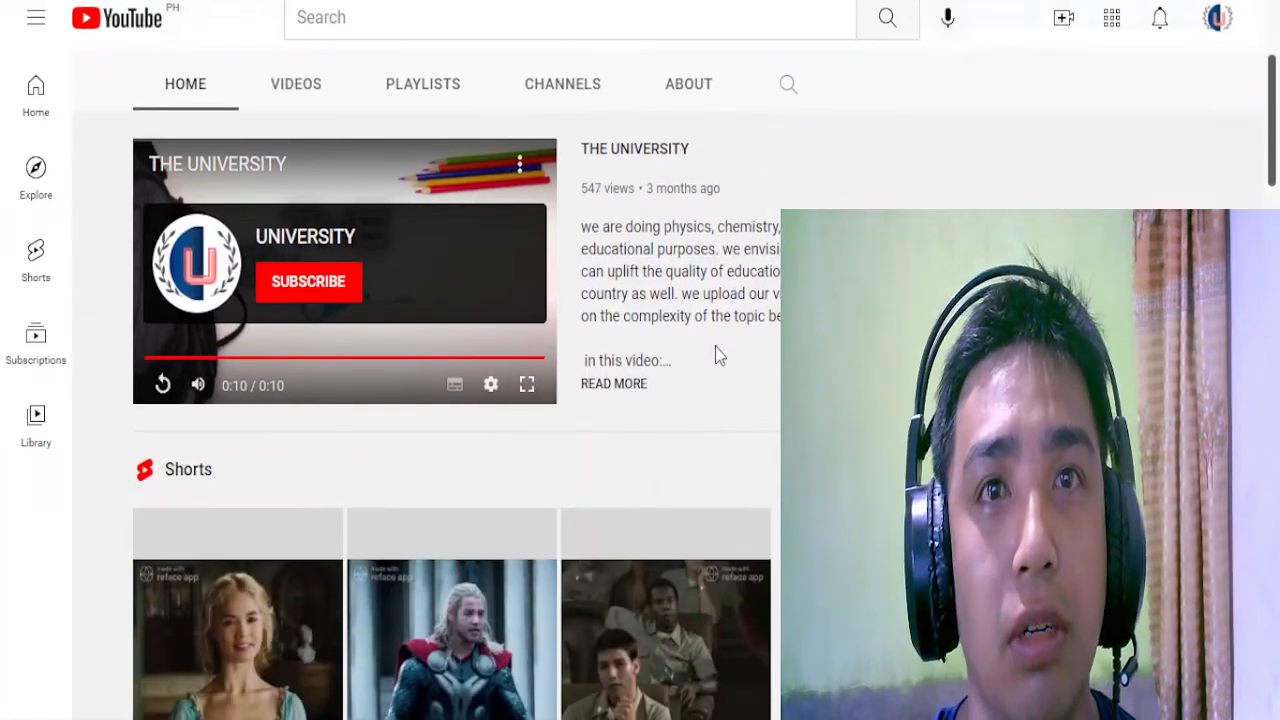
scroll("down", 3)
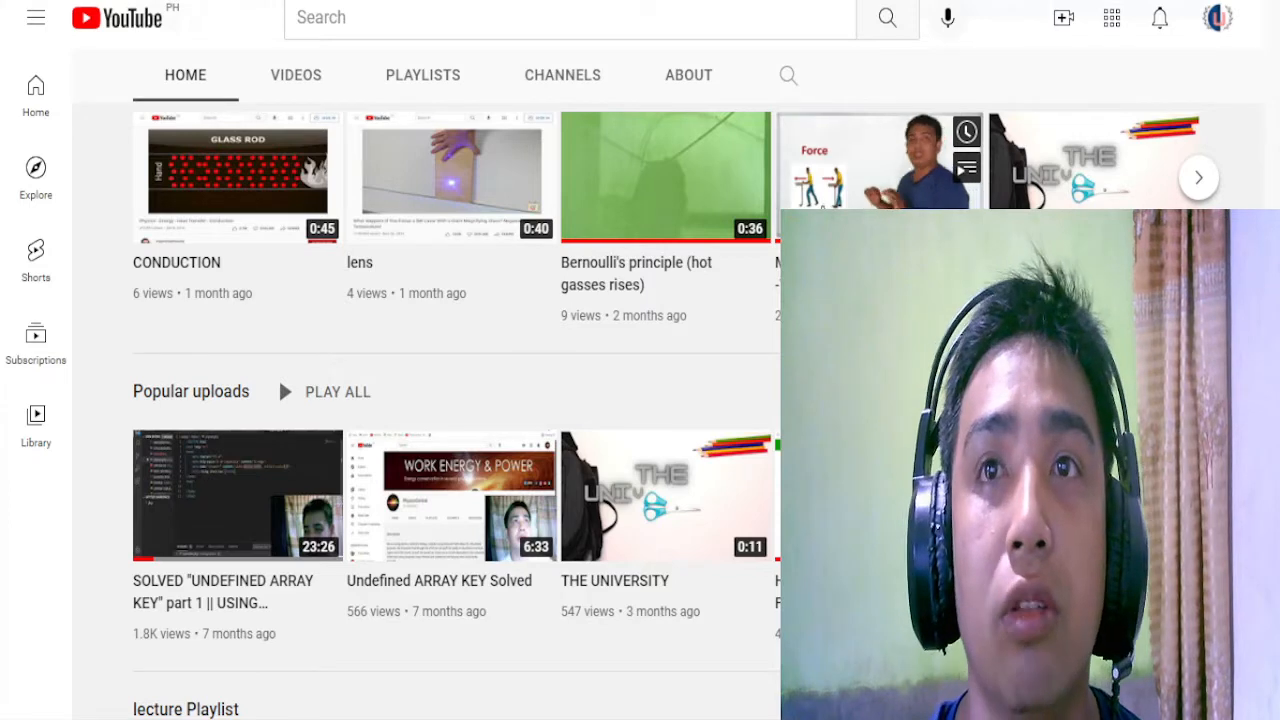
mouse_move(652, 396)
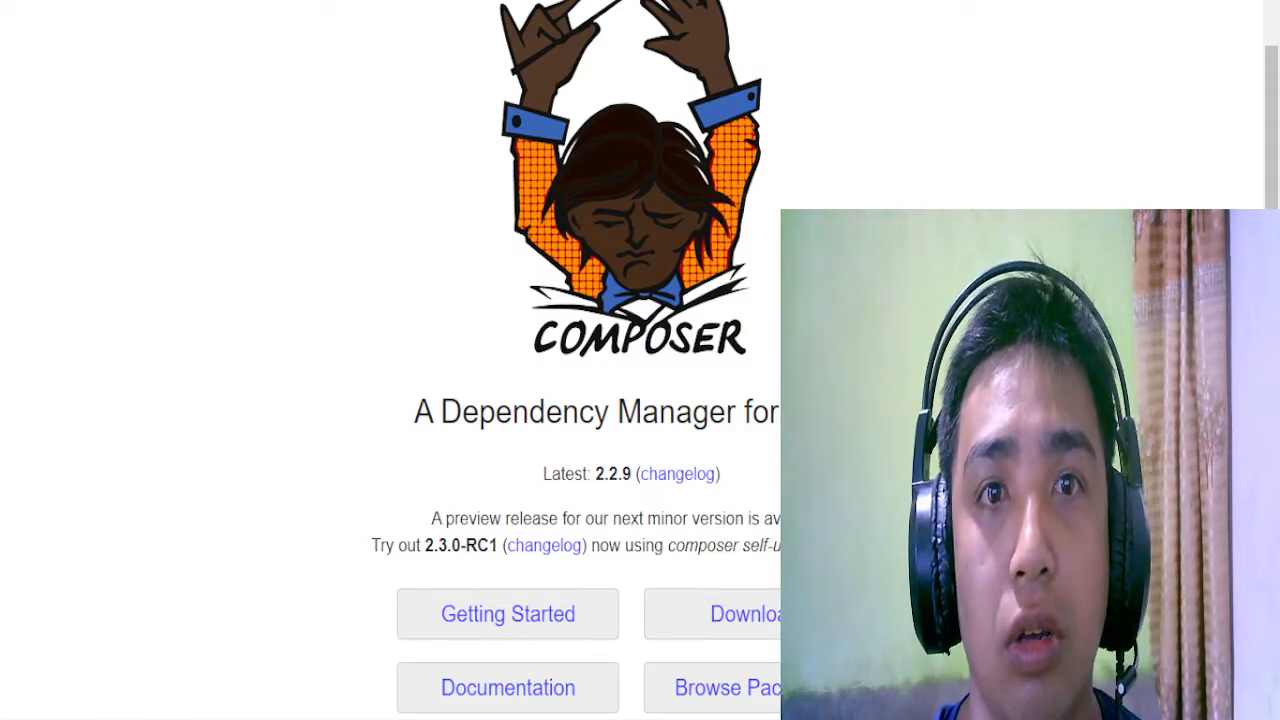
scroll("down", 3)
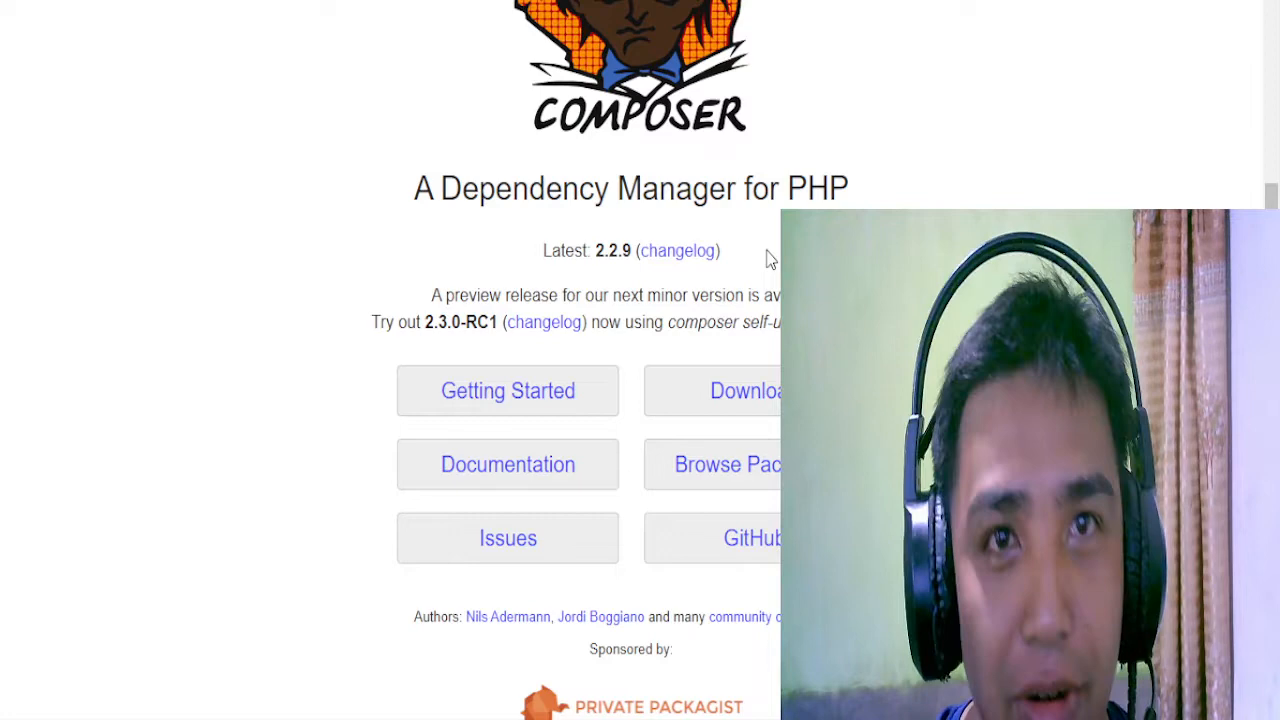
mouse_move(520, 420)
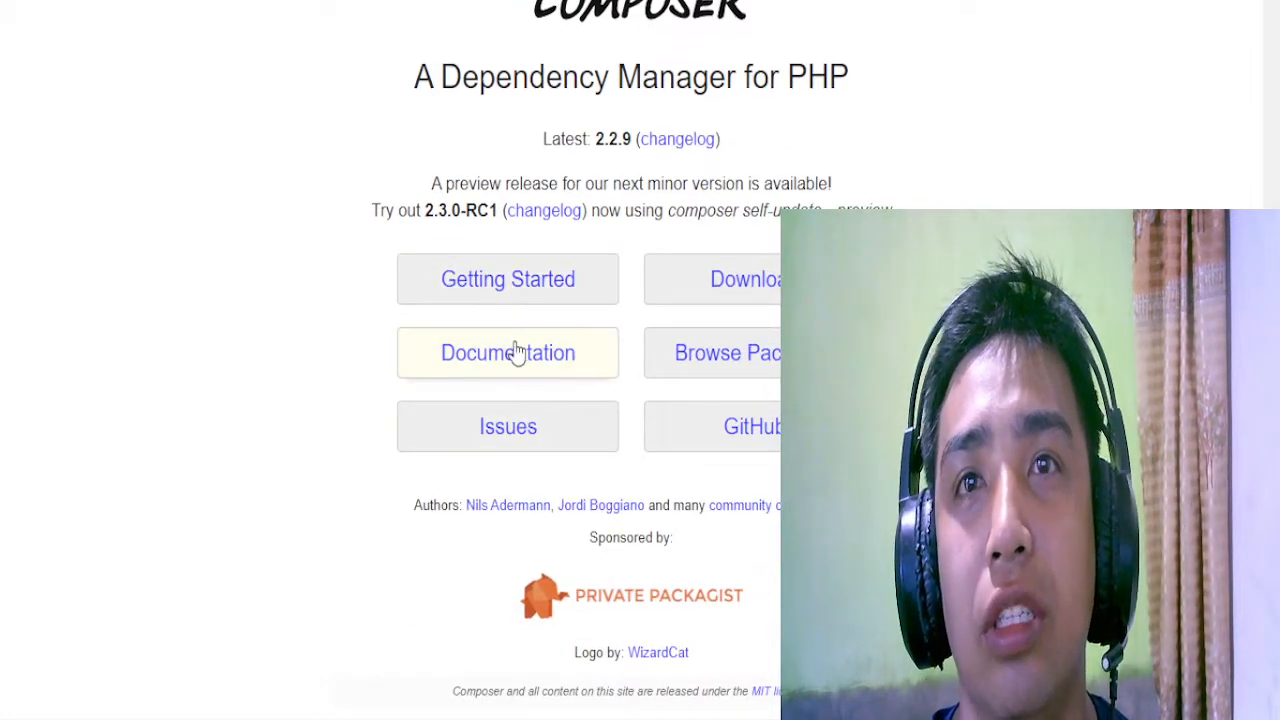
mouse_move(748, 280)
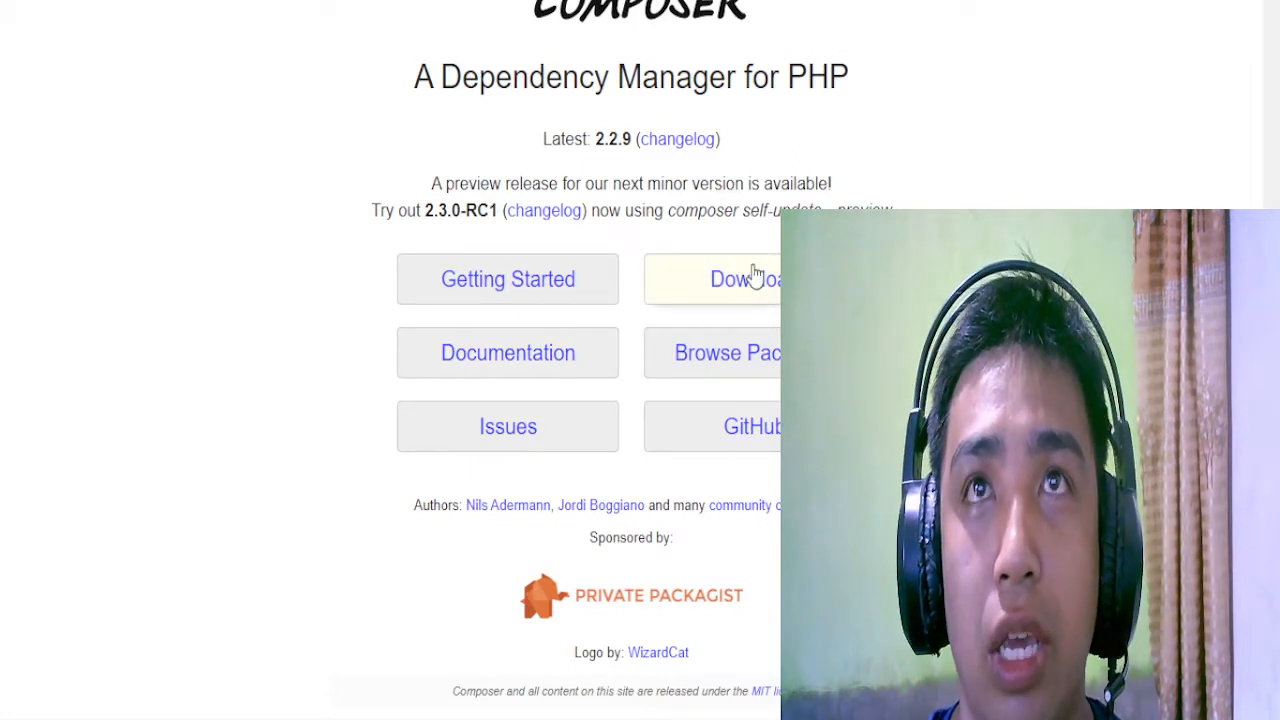
left_click(750, 280)
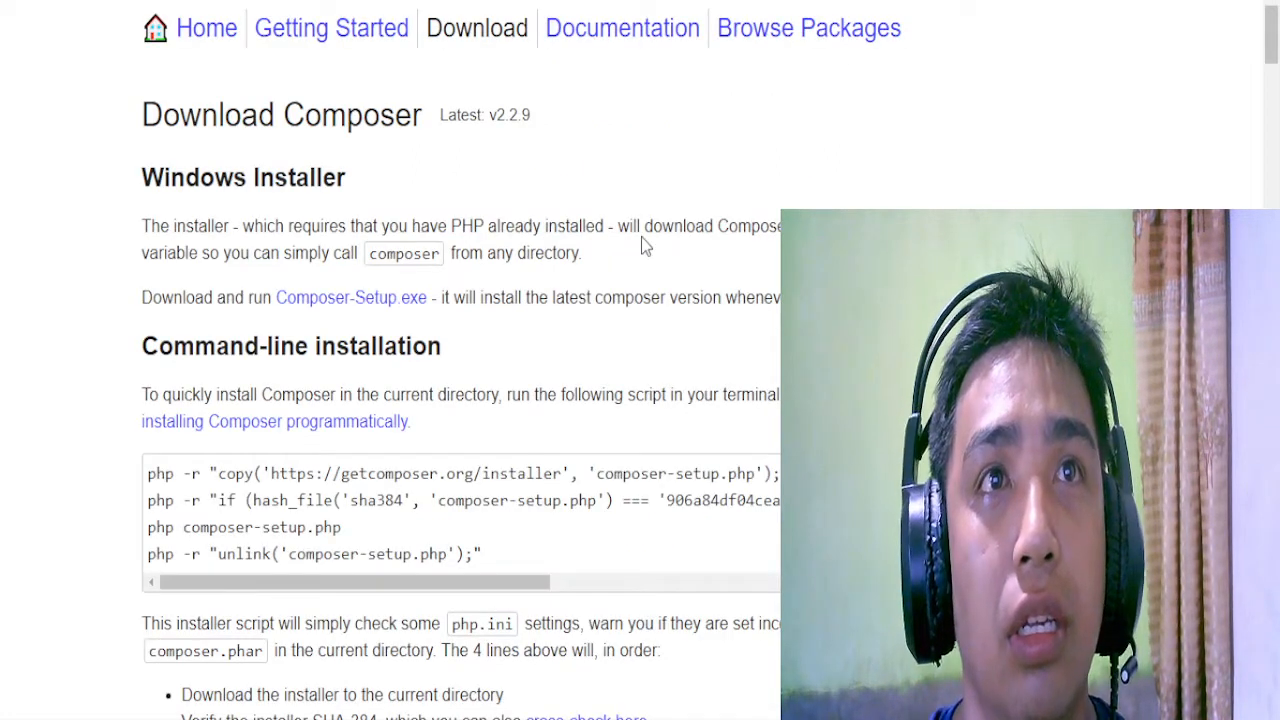
mouse_move(460, 248)
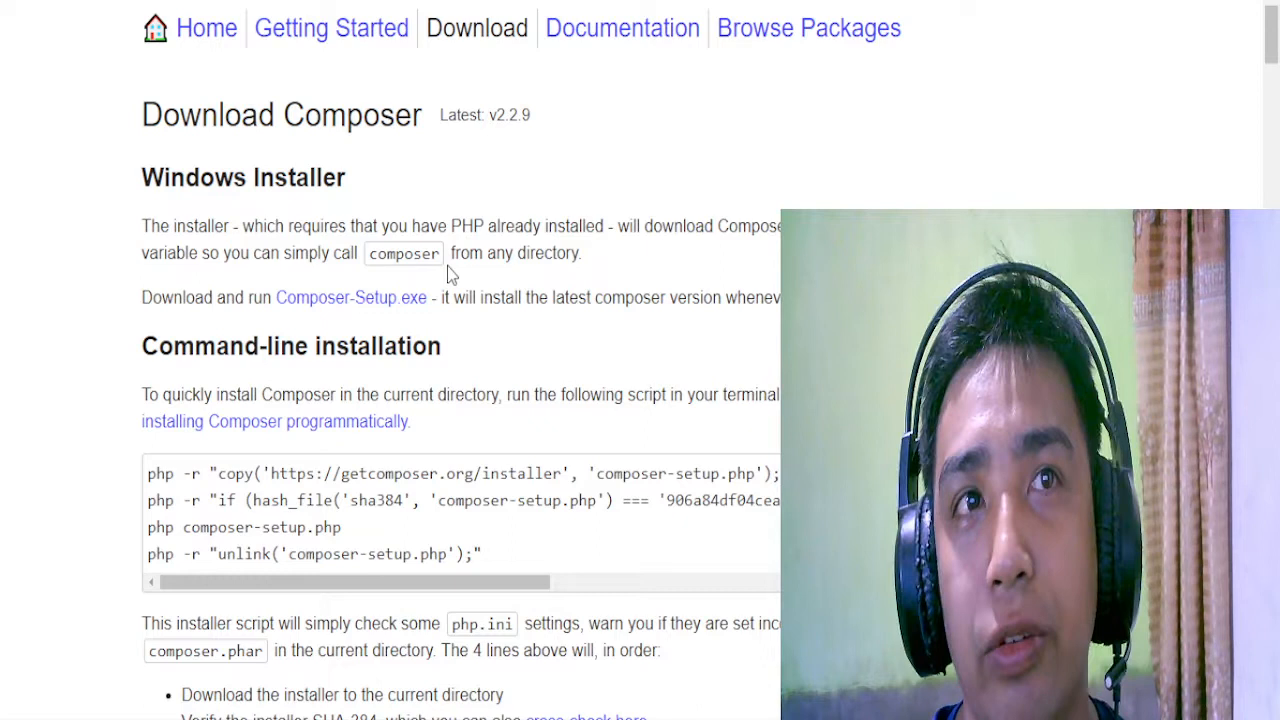
mouse_move(380, 306)
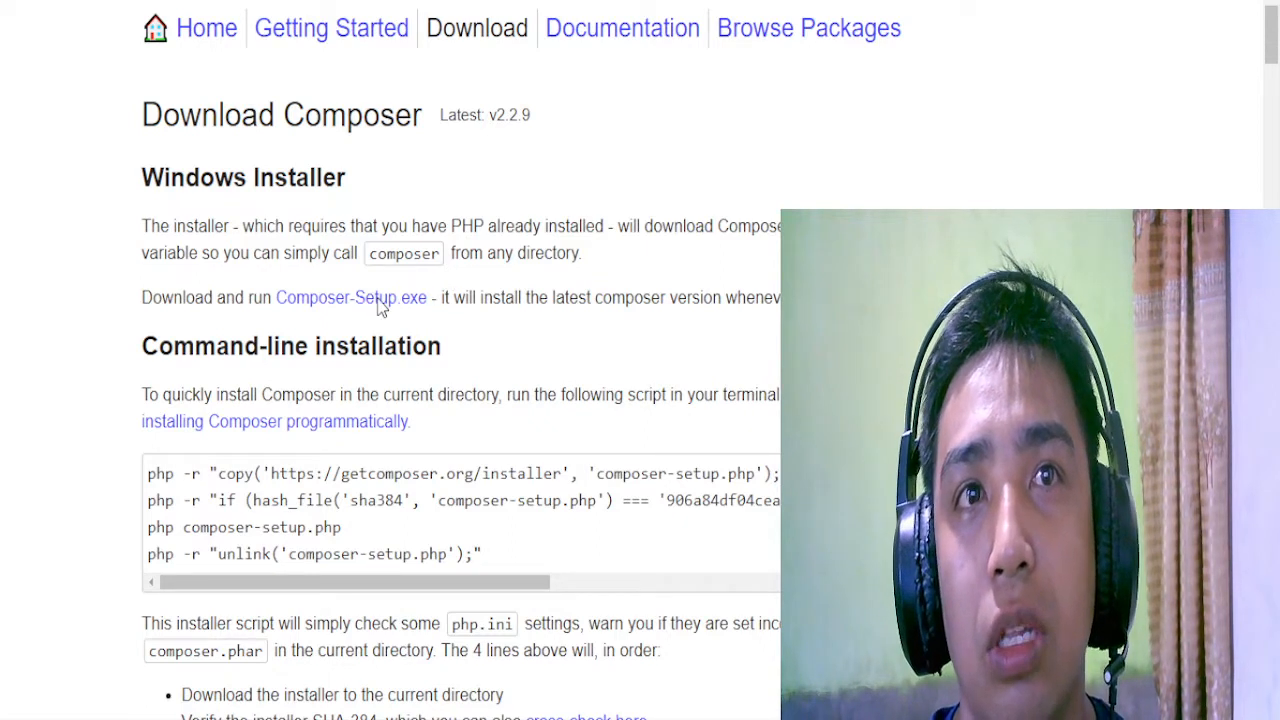
mouse_move(450, 318)
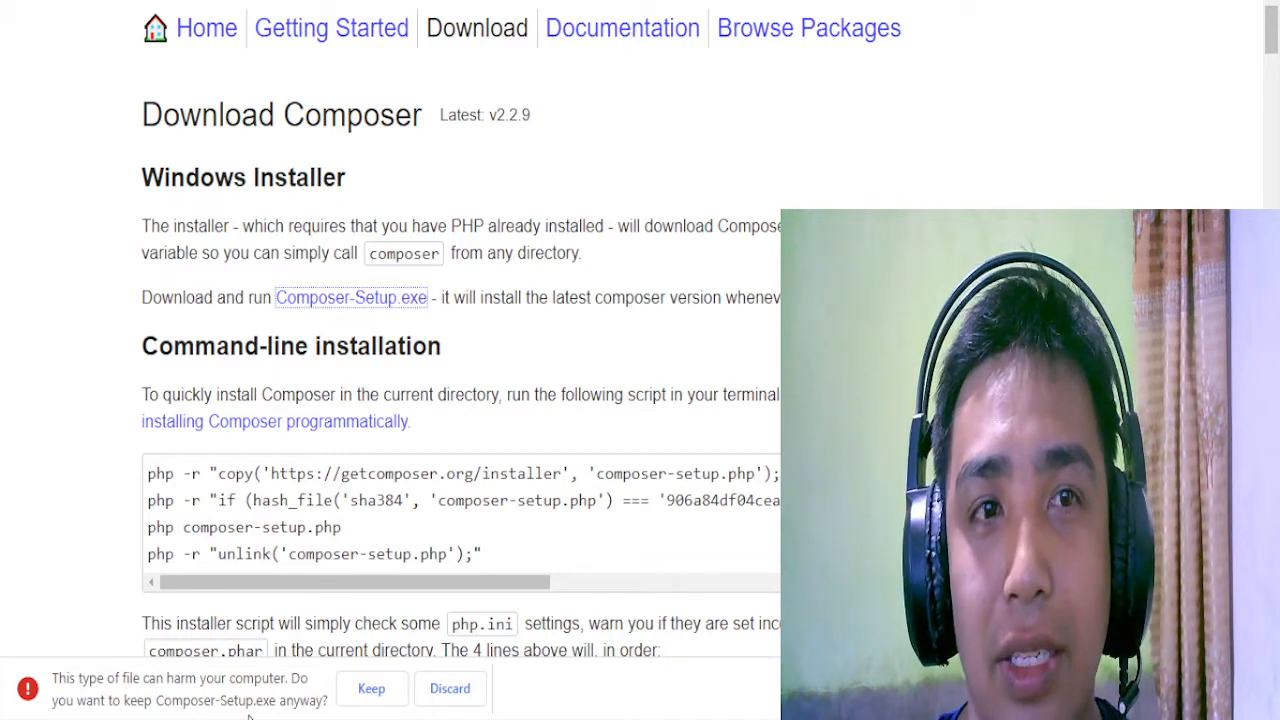
Step: Keep Composer-Setup.exe in Chrome despite the harmful-file warning
left_click(372, 688)
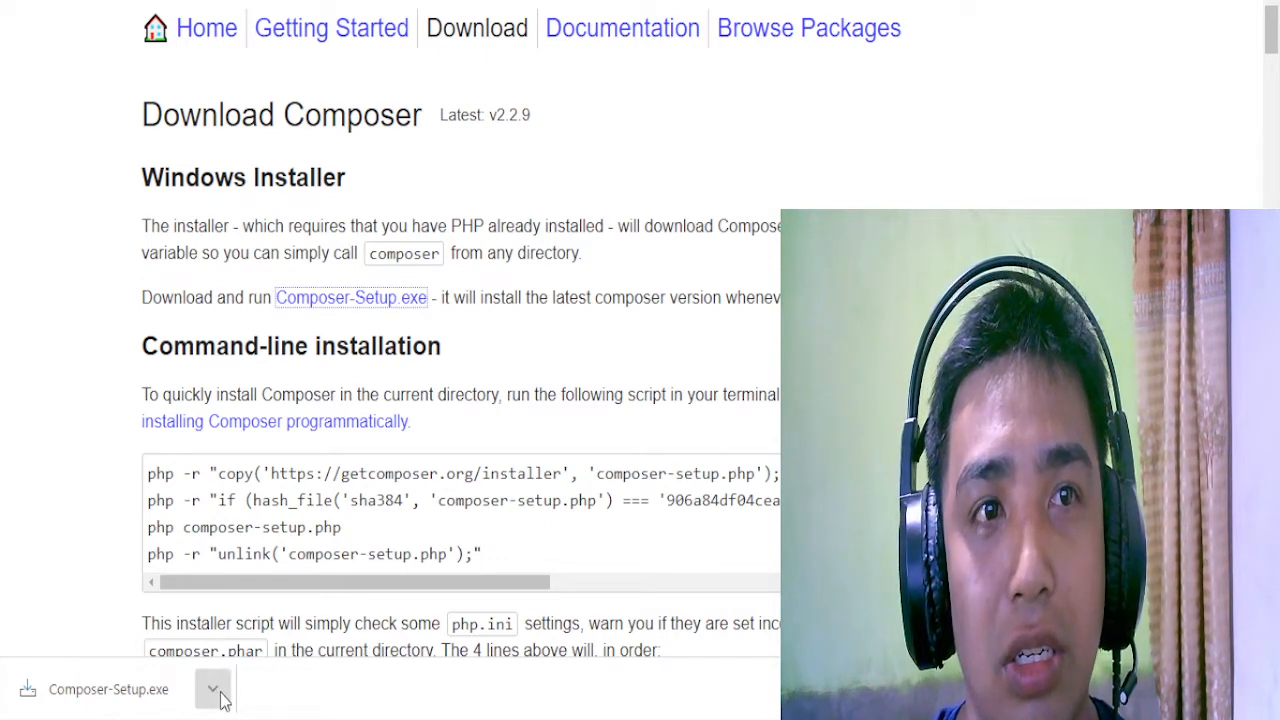
mouse_move(248, 558)
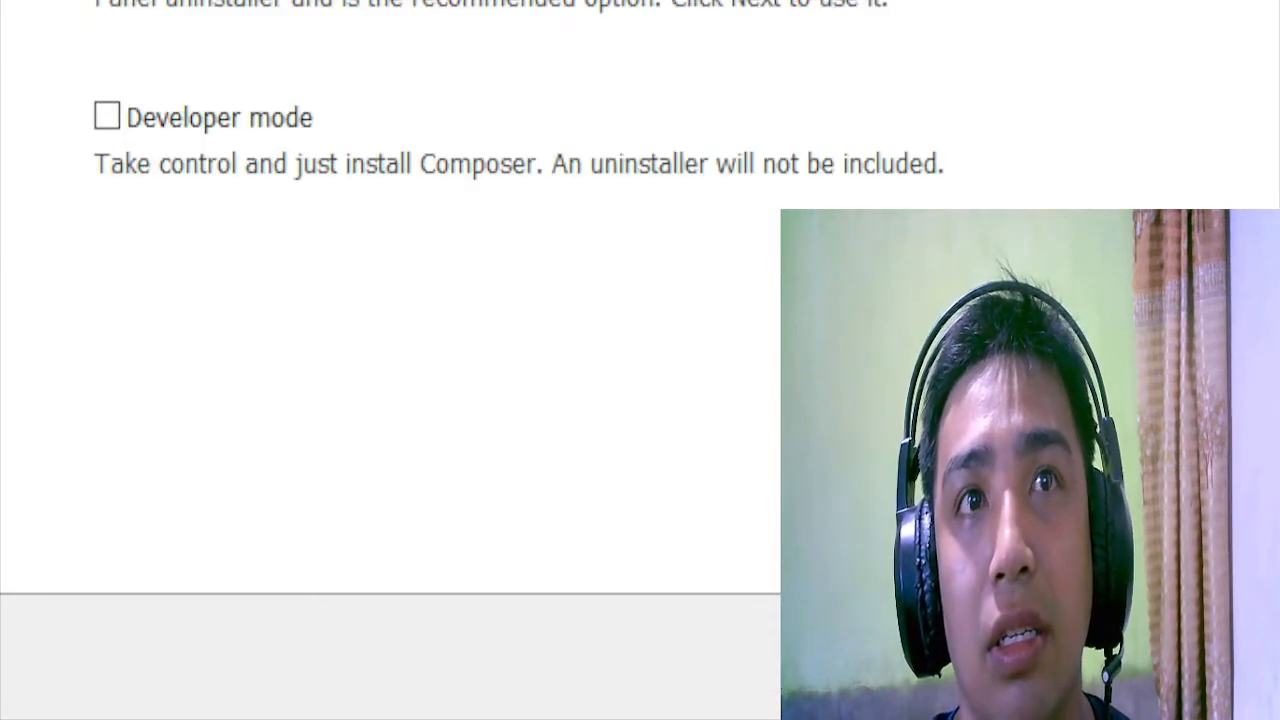
mouse_move(352, 532)
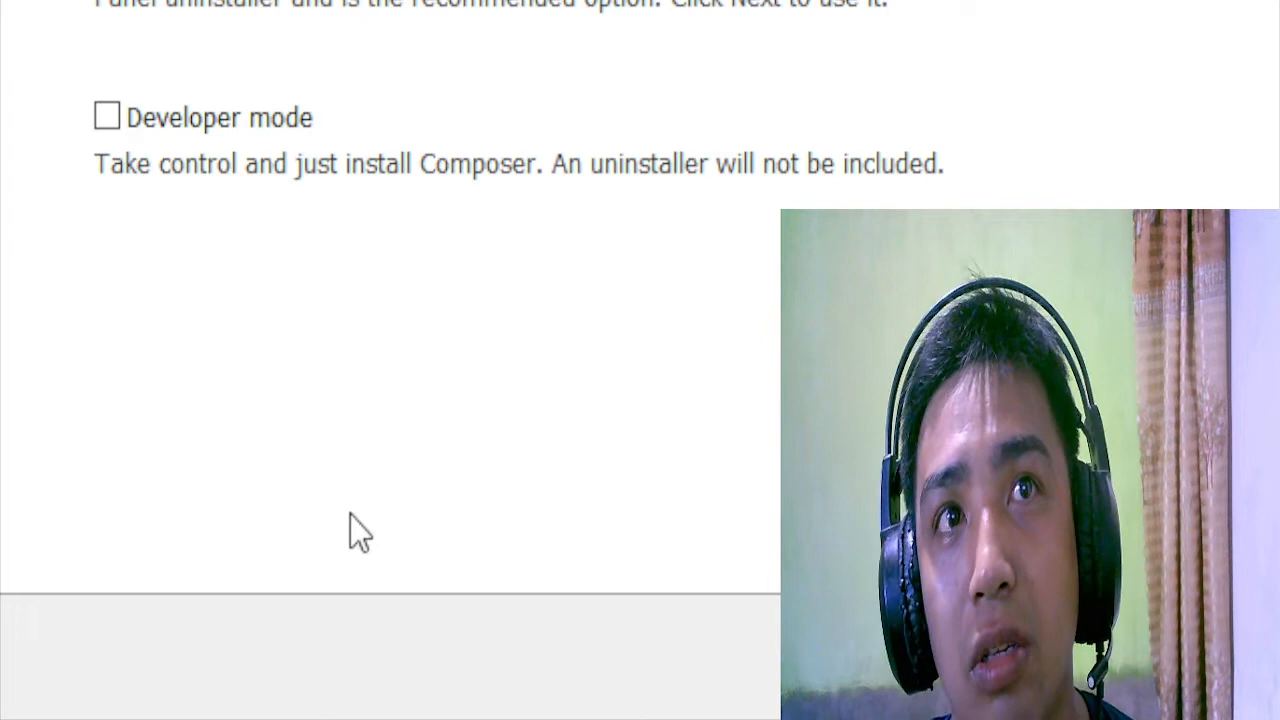
mouse_move(364, 70)
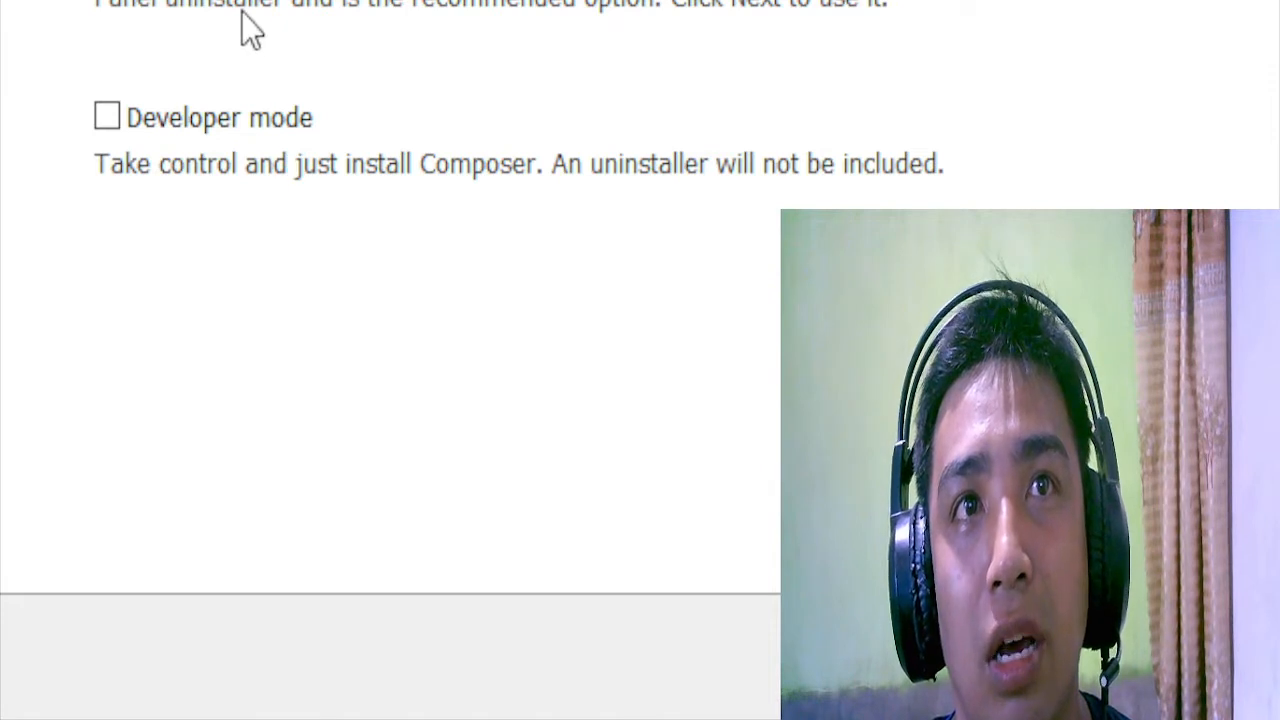
mouse_move(556, 32)
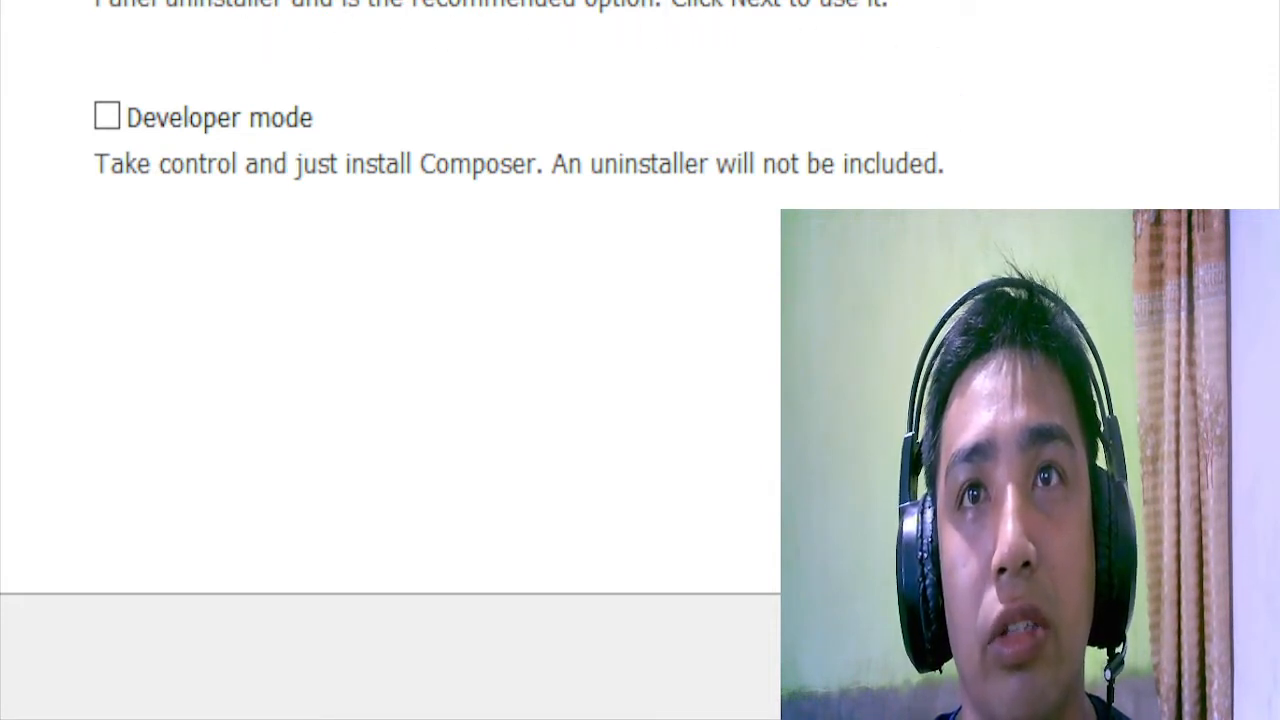
mouse_move(766, 448)
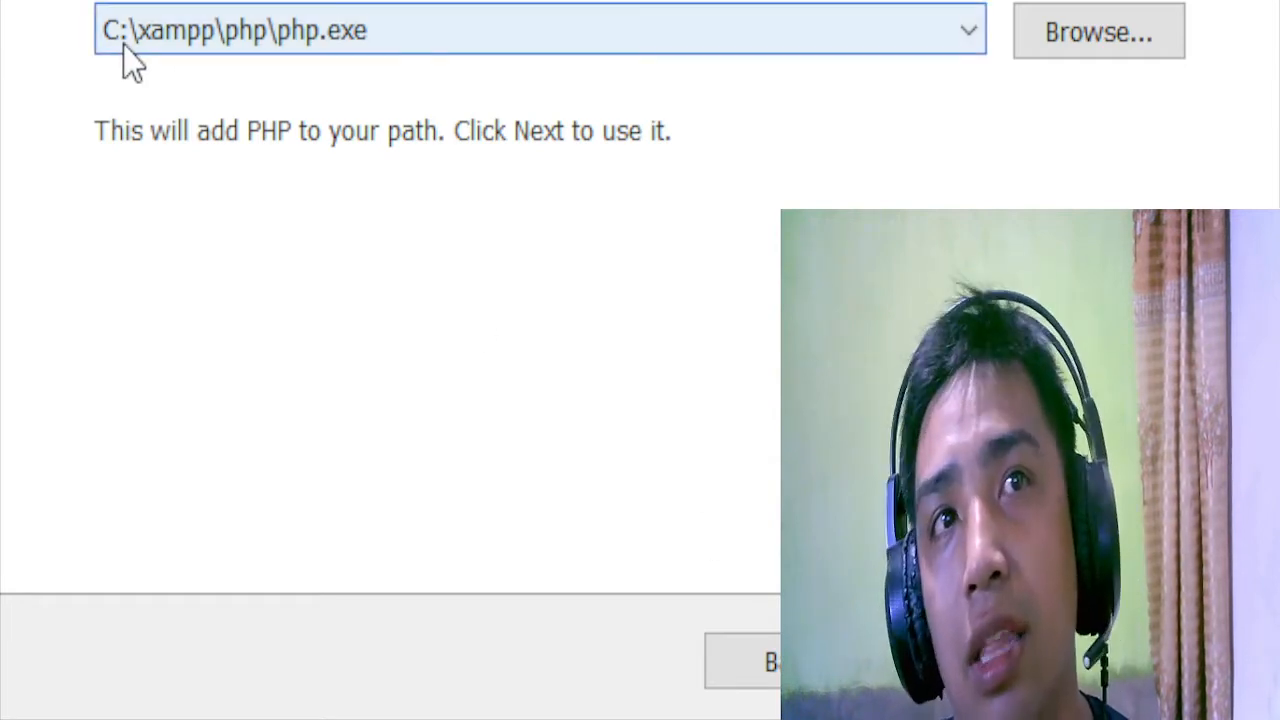
mouse_move(308, 62)
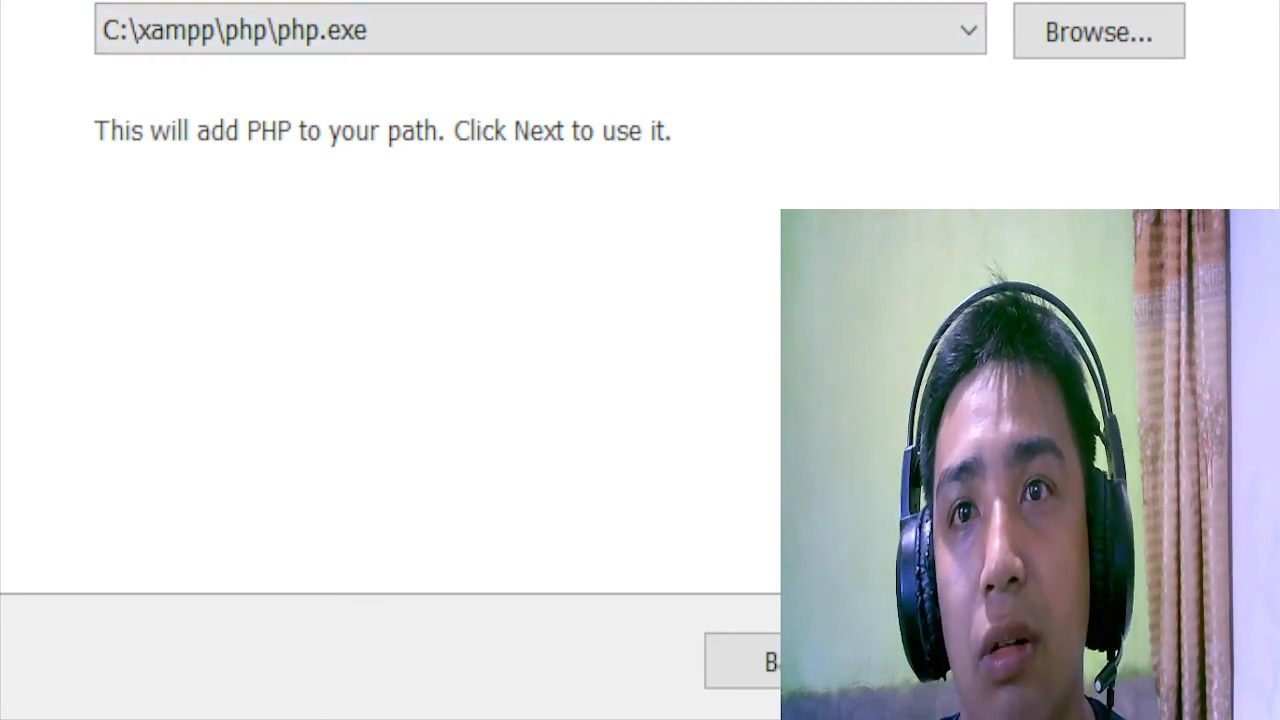
mouse_move(444, 82)
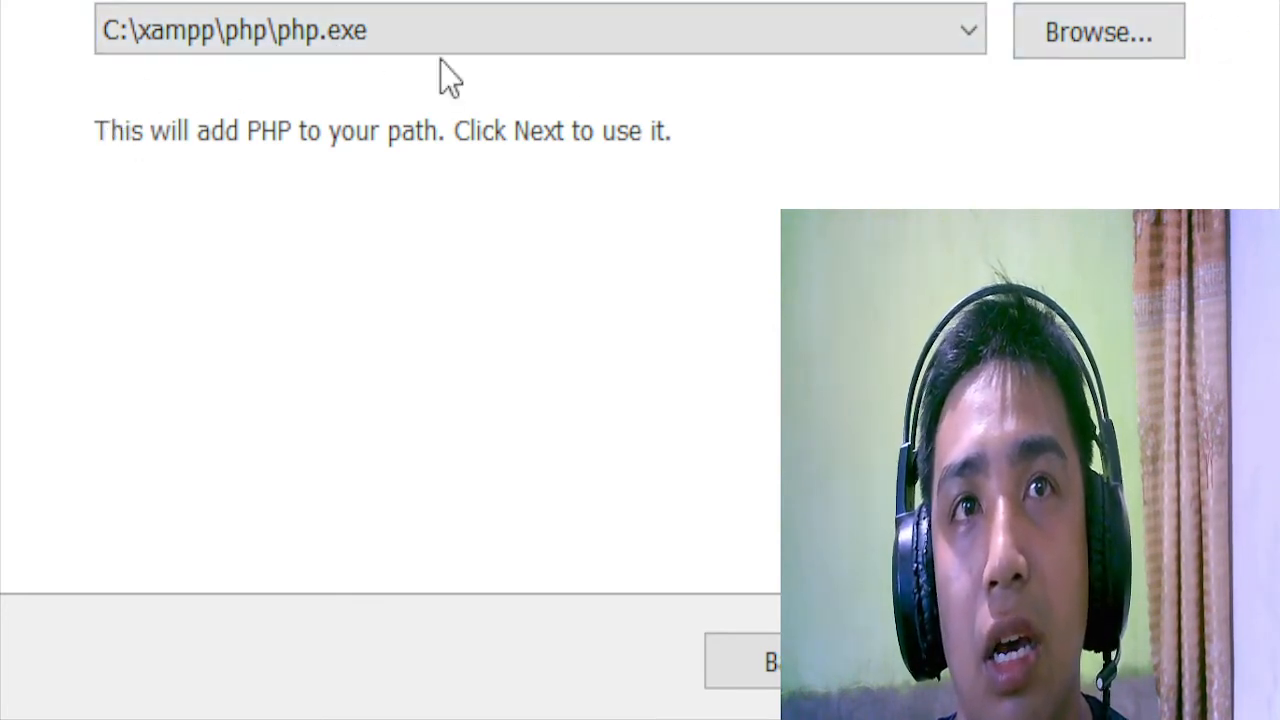
Step: Continue with C:\xampp\php\php.exe as the PHP executable to add to the path
left_click(420, 30)
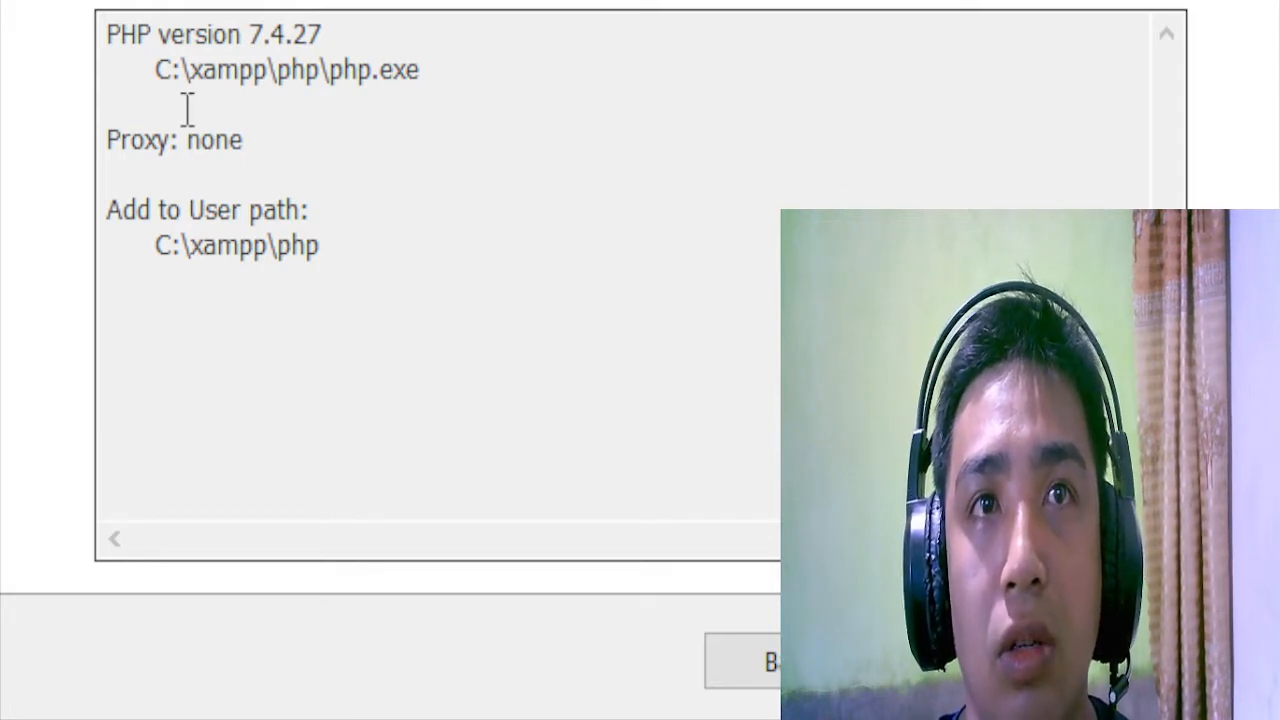
mouse_move(360, 204)
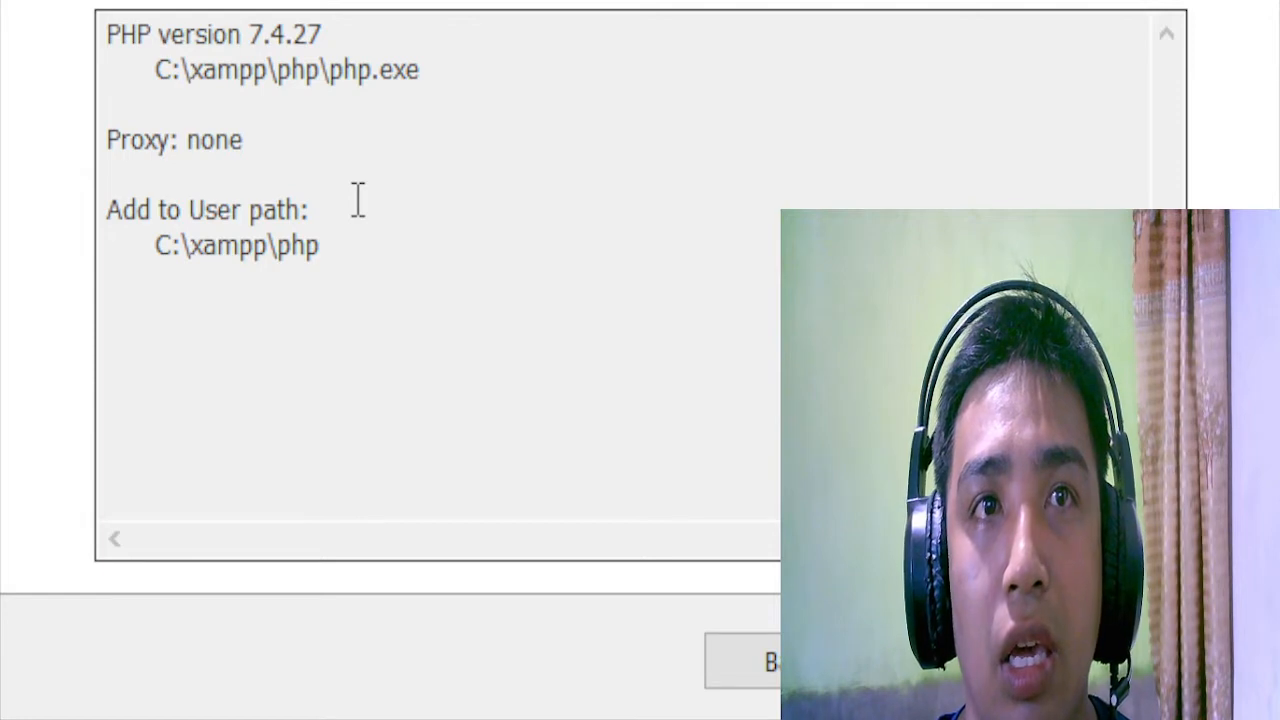
mouse_move(328, 246)
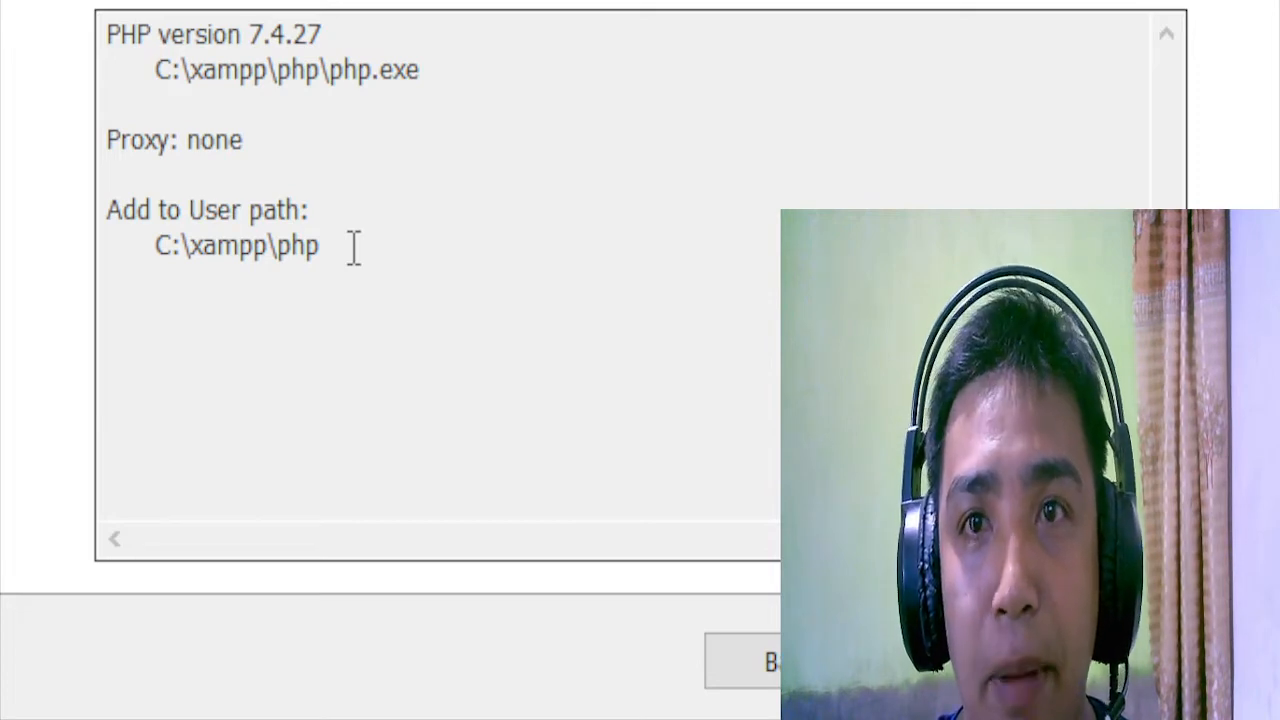
Step: Begin installing with PHP 7.4.27 from XAMPP and C:\xampp\php added to the path
left_click(760, 656)
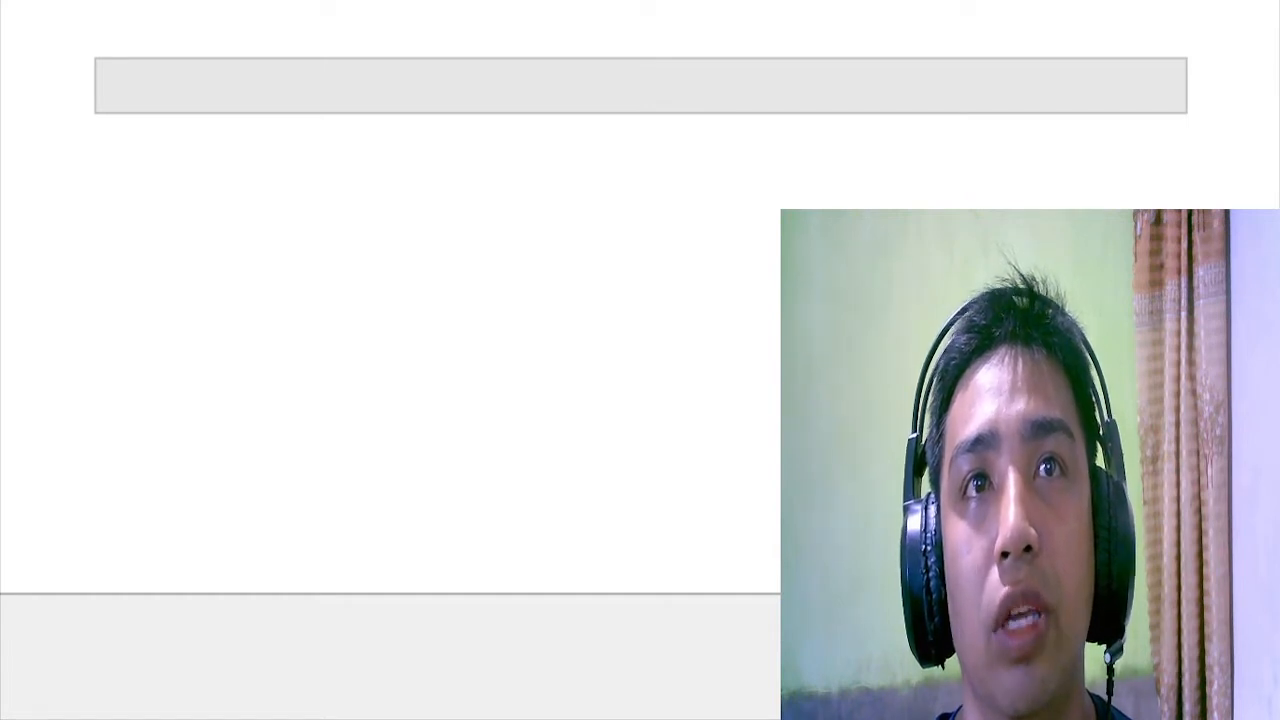
Step: Wait for the Composer installation progress to finish
scroll("down", 3)
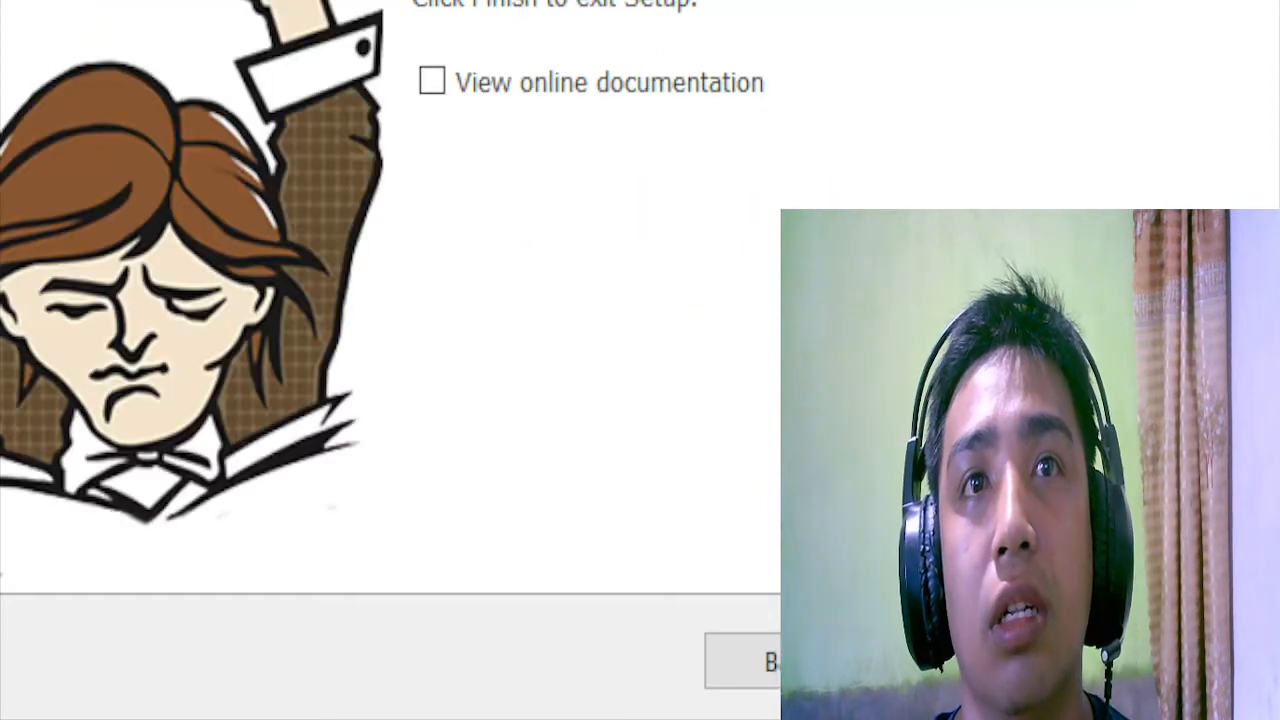
mouse_move(610, 284)
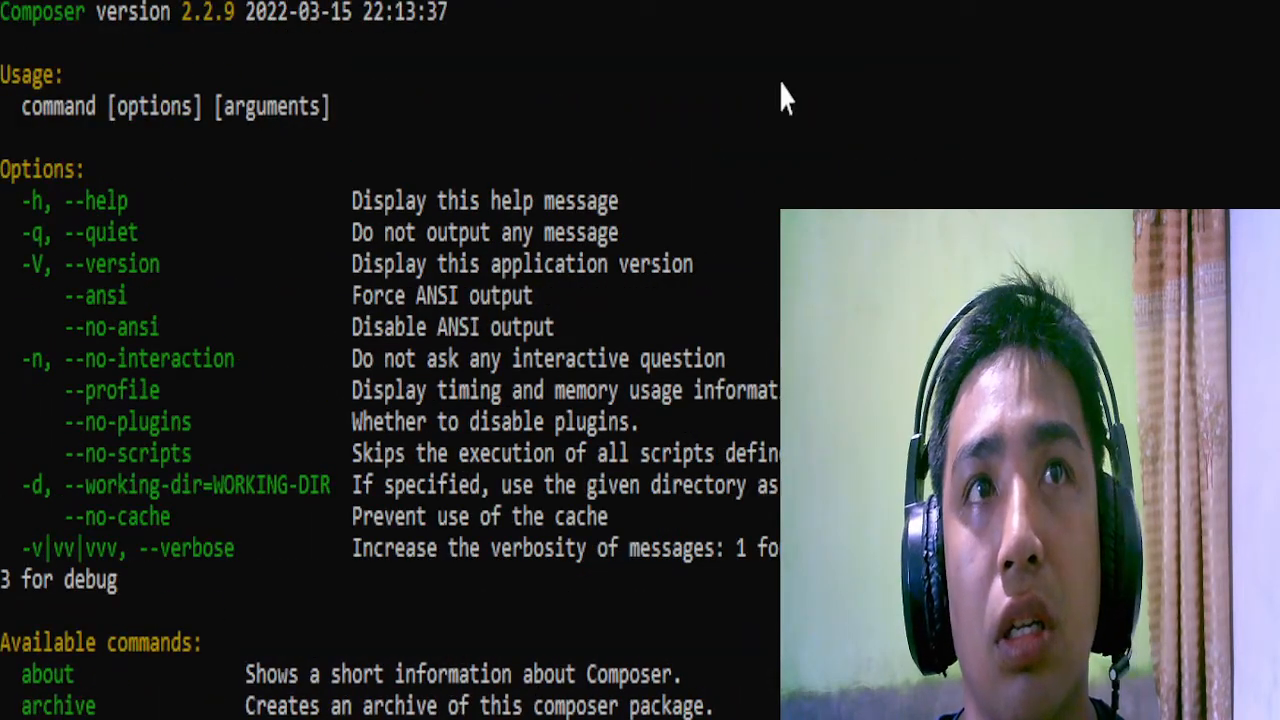
scroll("down", 3)
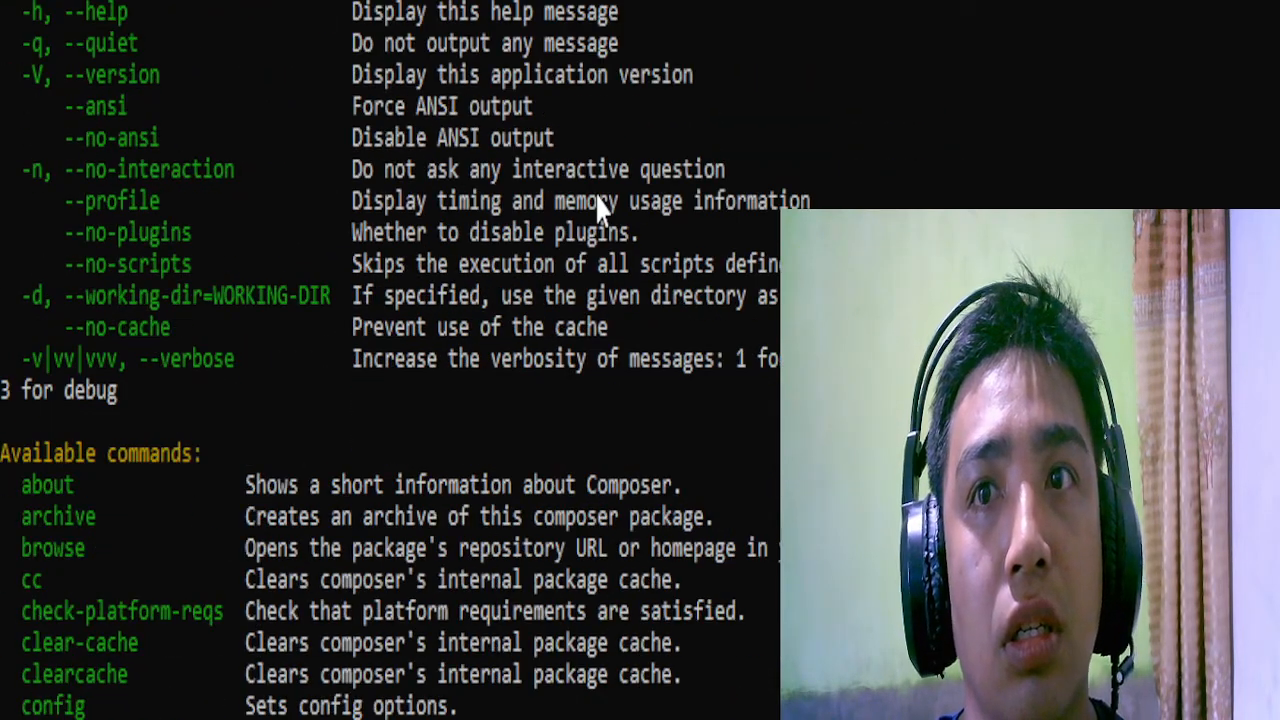
scroll("down", 3)
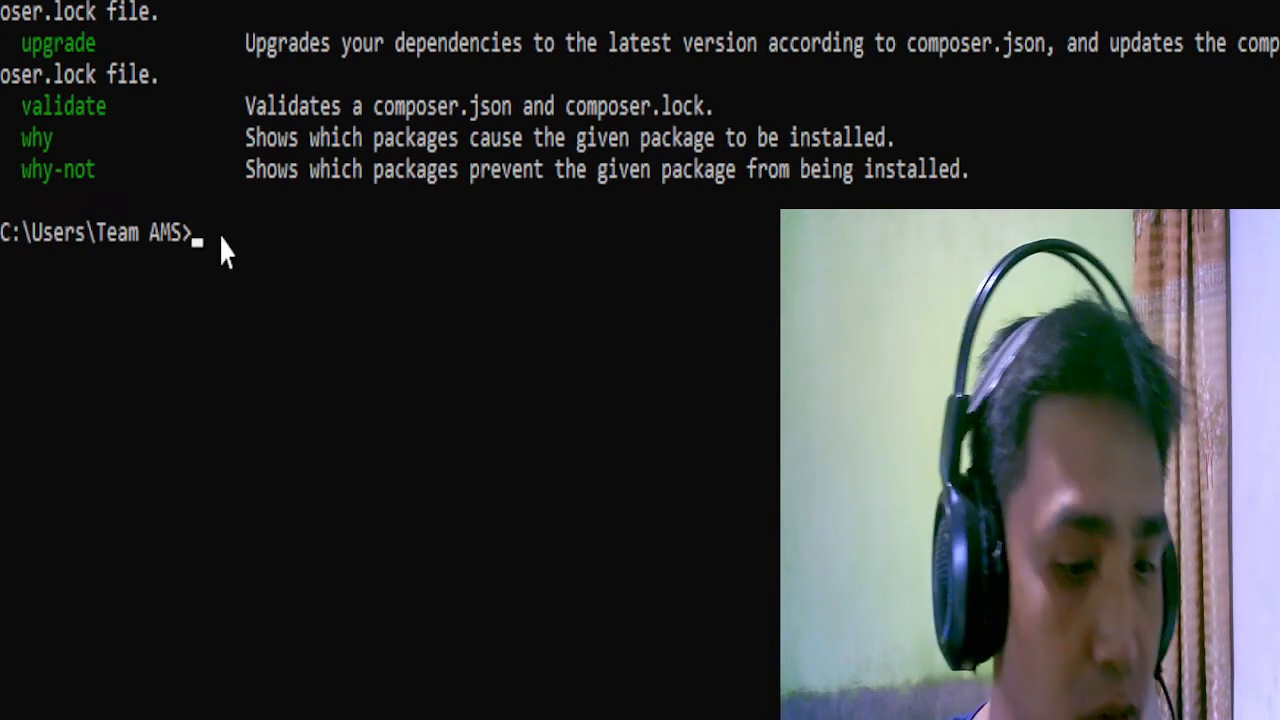
Step: Run 'composer' at the prompt and scroll through version 2.2.9 and its command list
type("com")
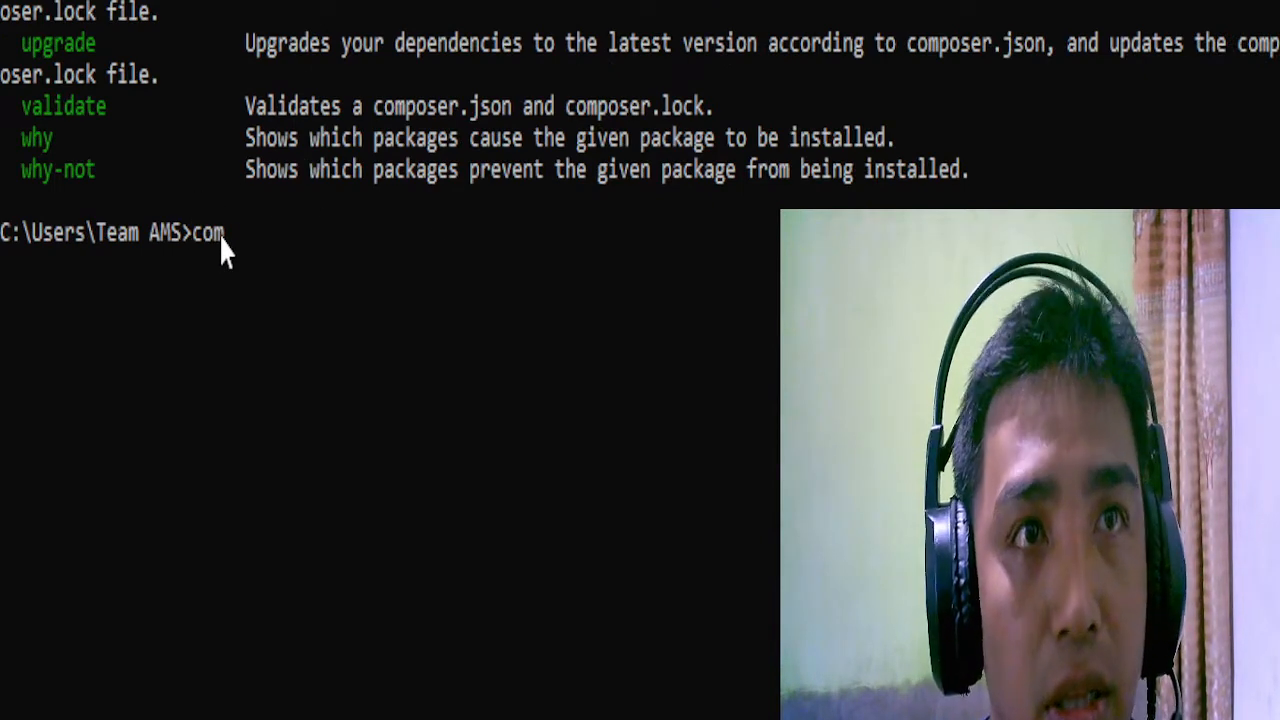
type("poser")
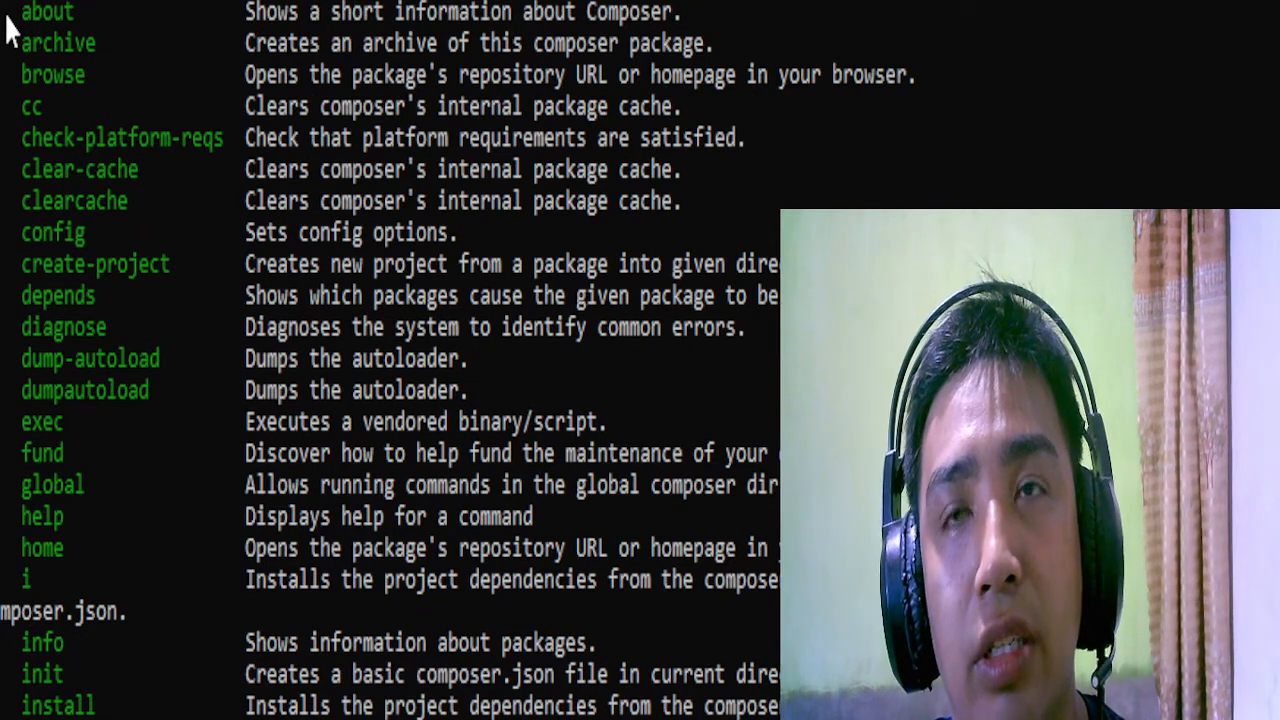
mouse_move(122, 56)
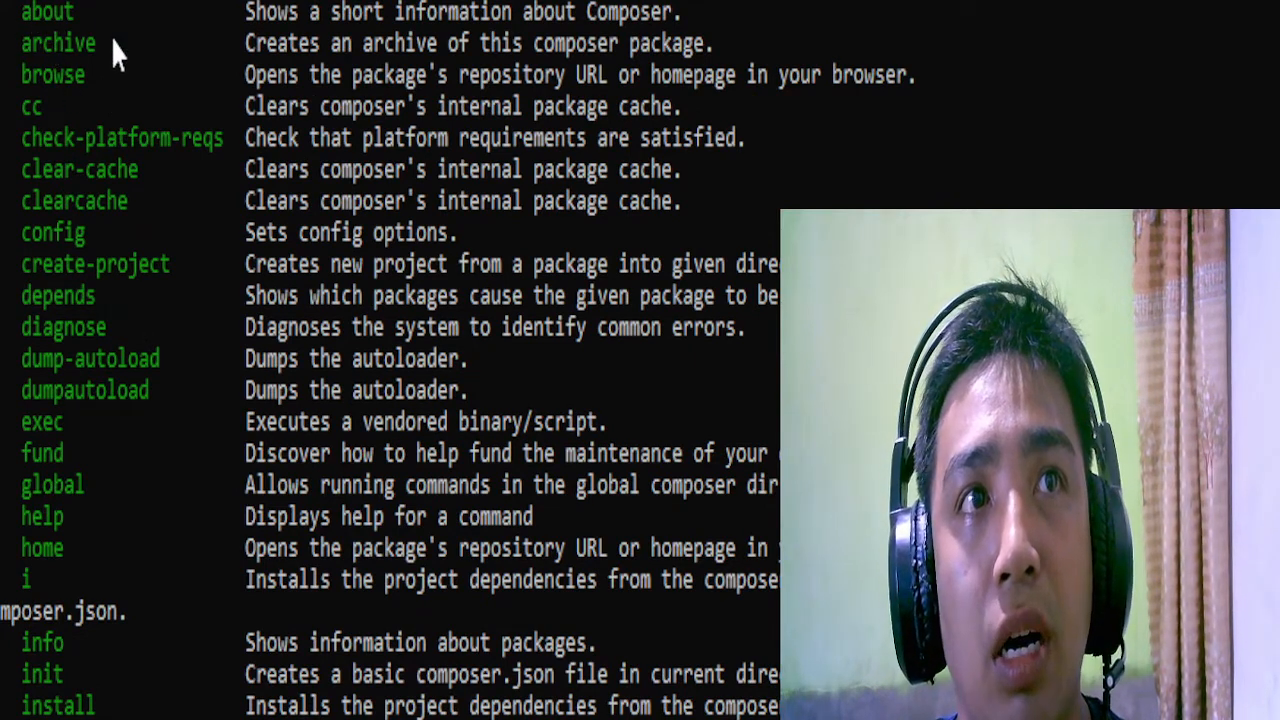
mouse_move(122, 272)
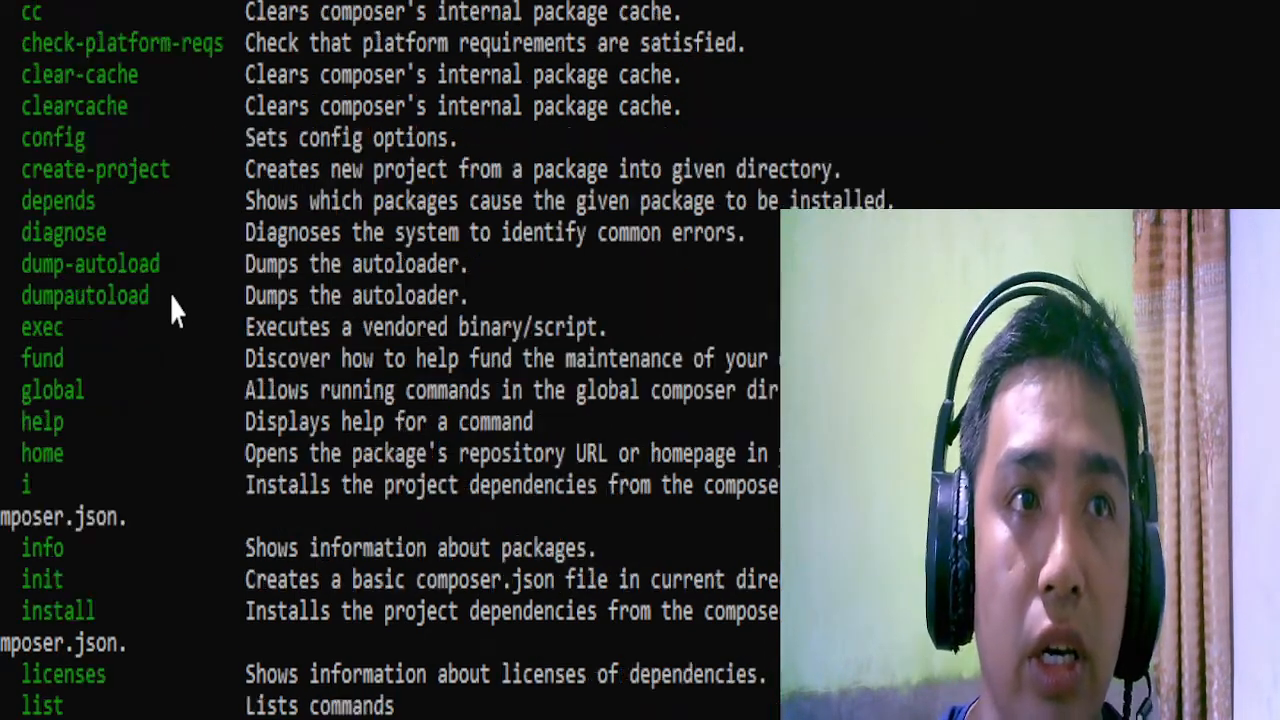
scroll("down", 3)
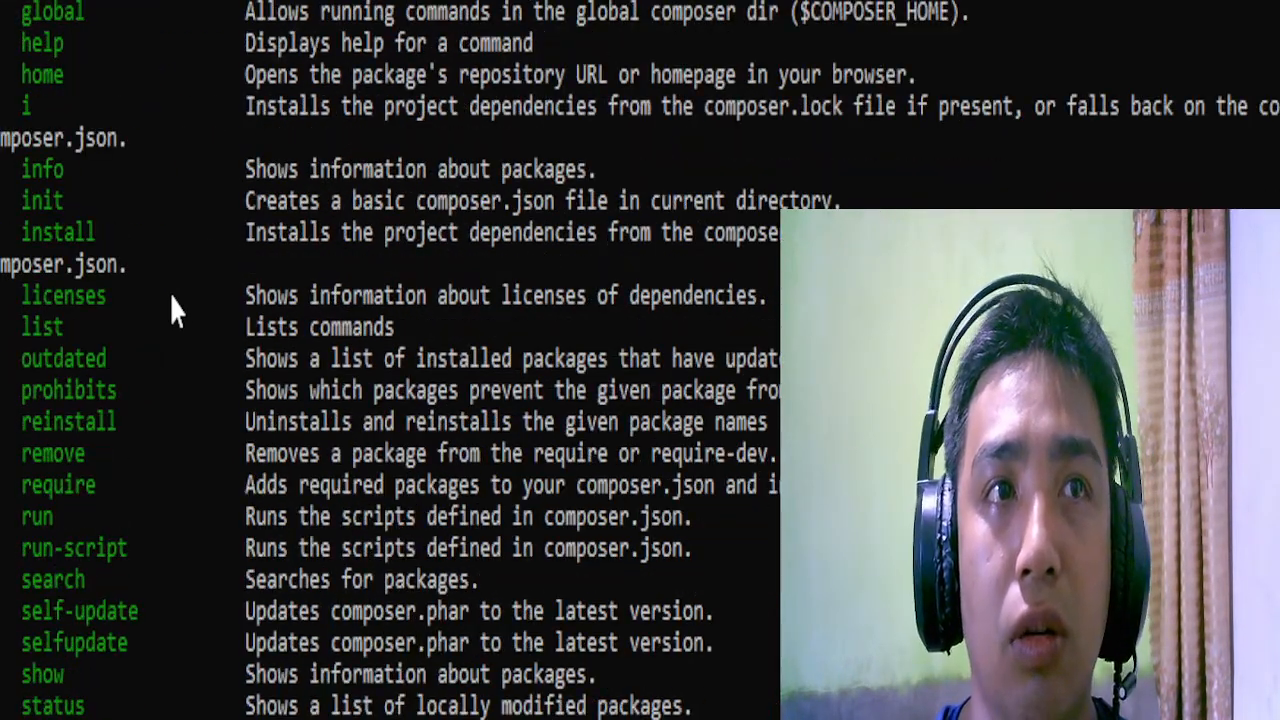
scroll("down", 3)
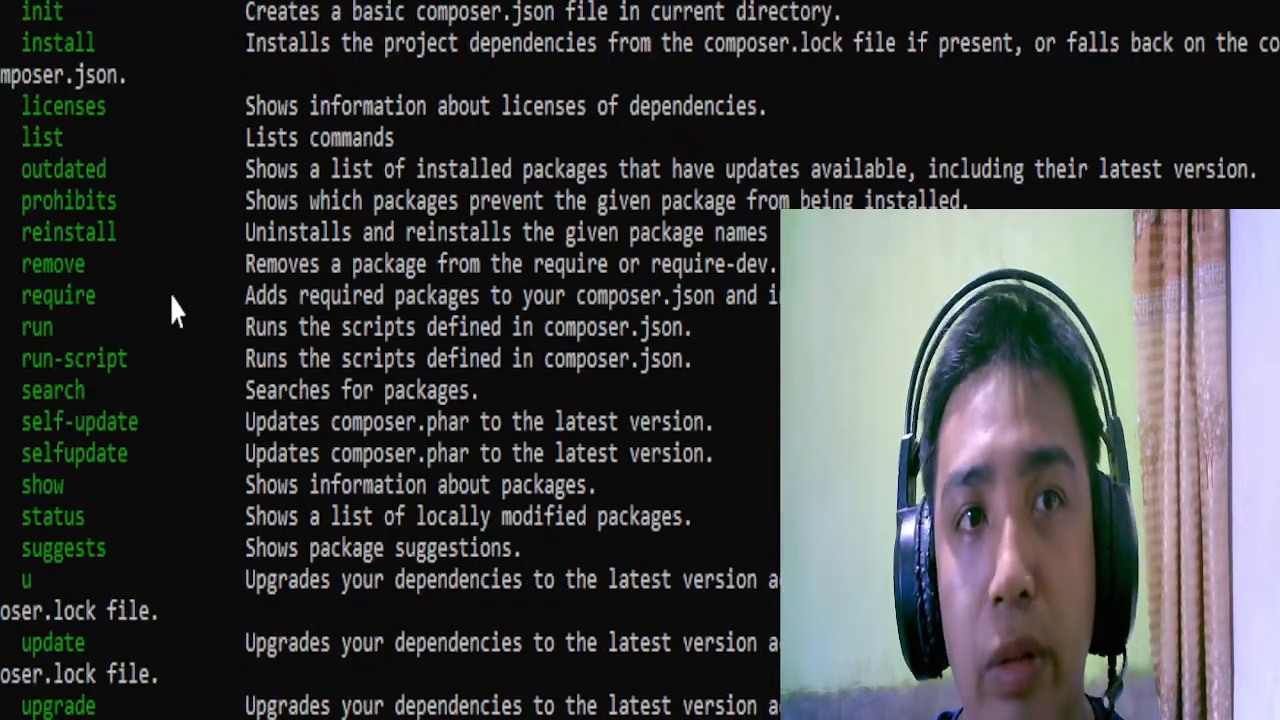
scroll("down", 3)
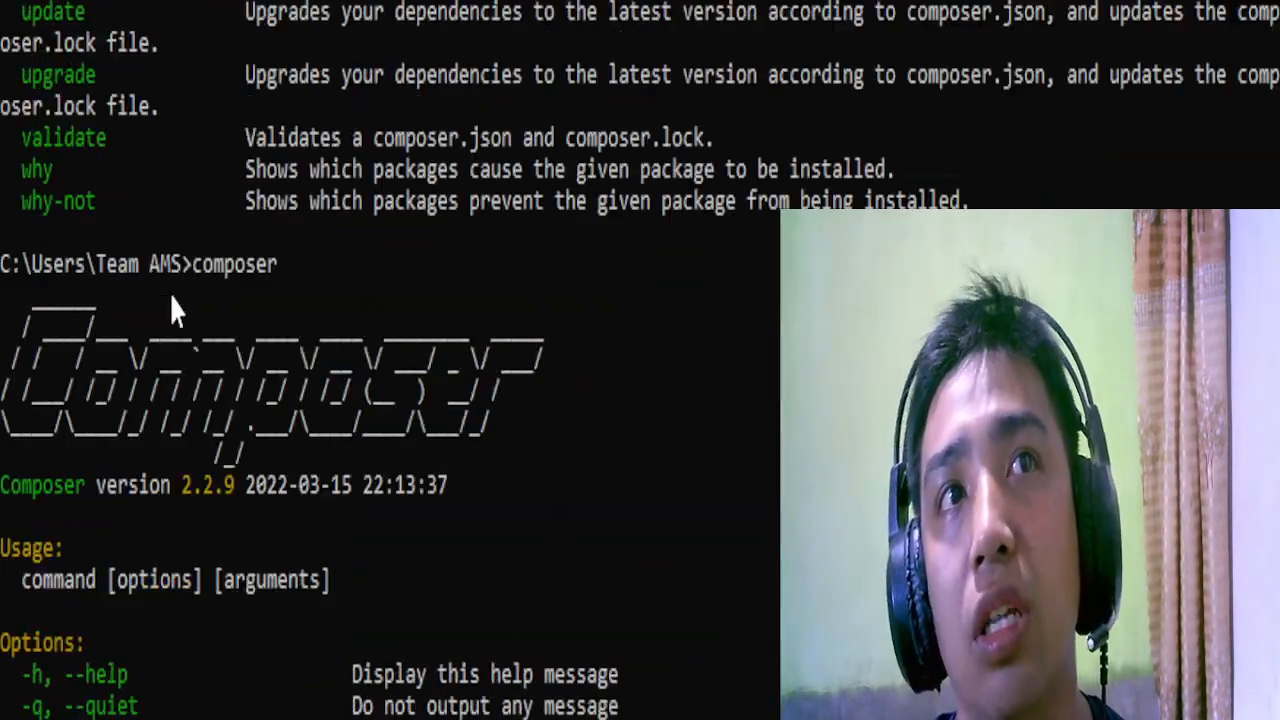
scroll("down", 3)
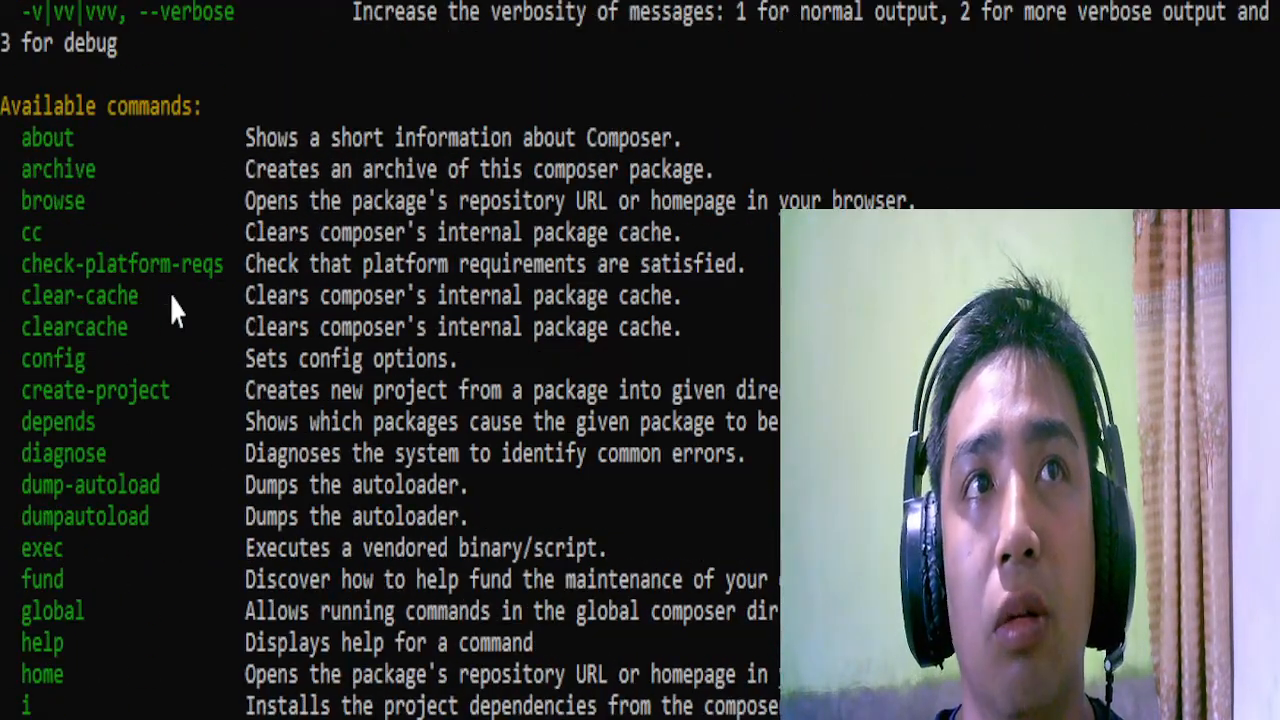